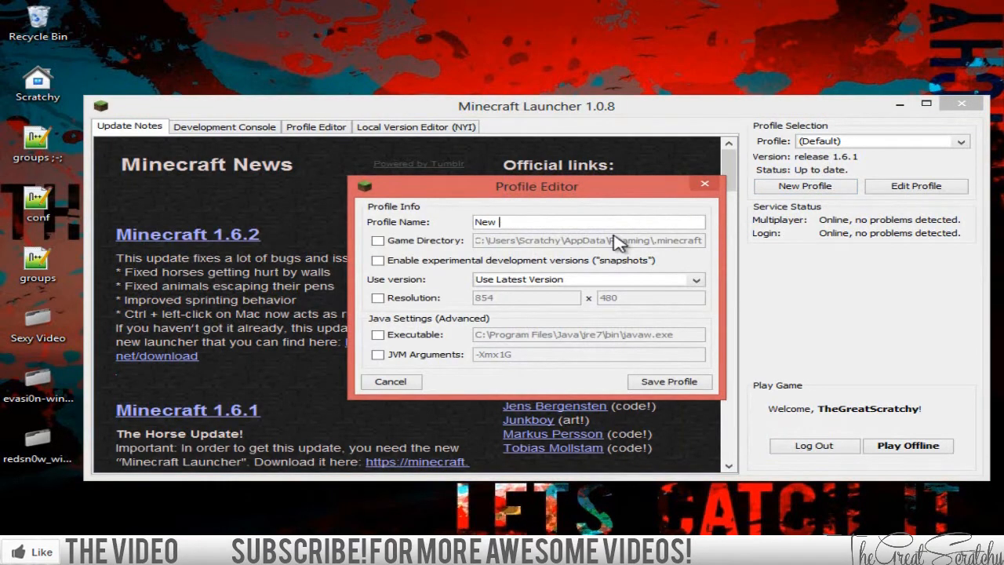
Step: Save a new launcher profile named 'Optifine 1.6.2' and select it in the Profile dropdown
{"action": "type", "text": "Optifine 1.6.2"}
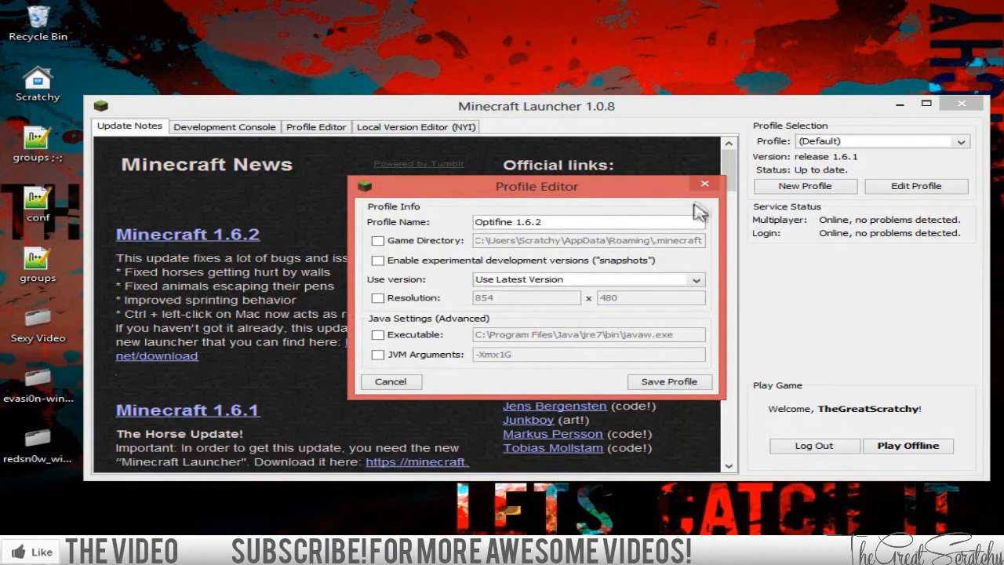
{"action": "left_click", "coordinate": [959, 141]}
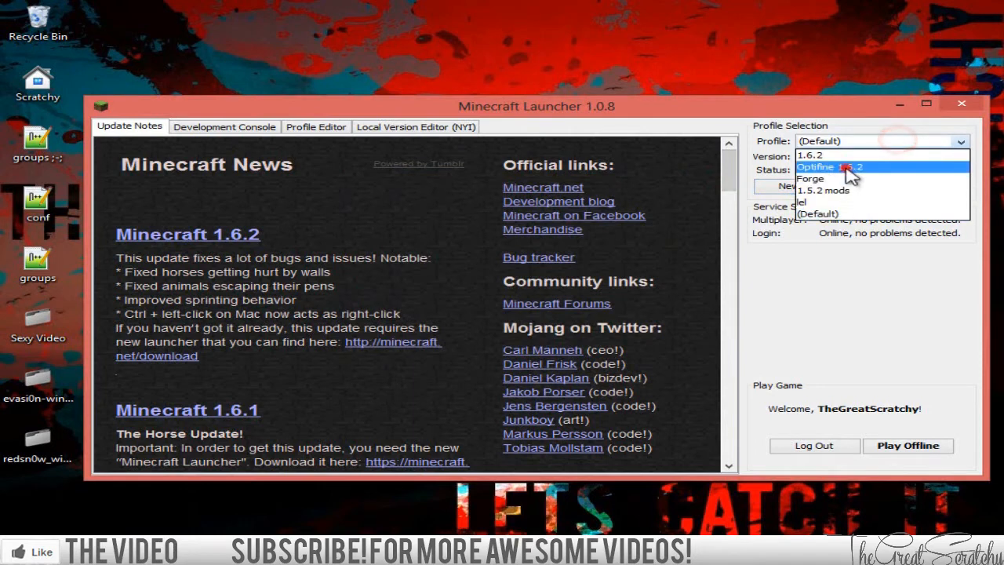
{"action": "left_click", "coordinate": [827, 167]}
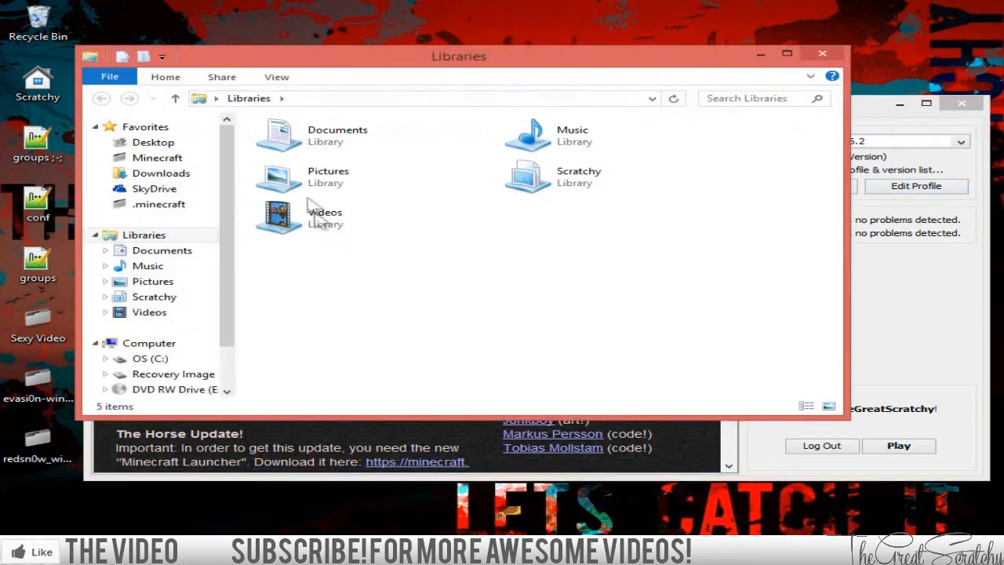
Step: Go to AppData Roaming > .minecraft > versions and create the 1.6.2o folder
{"action": "left_click", "coordinate": [160, 204]}
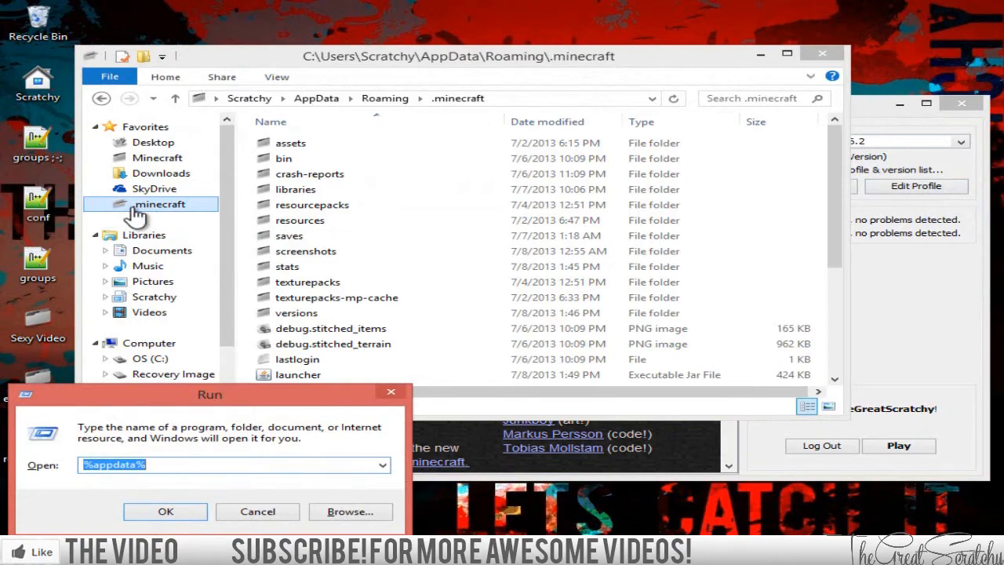
{"action": "left_click", "coordinate": [165, 510]}
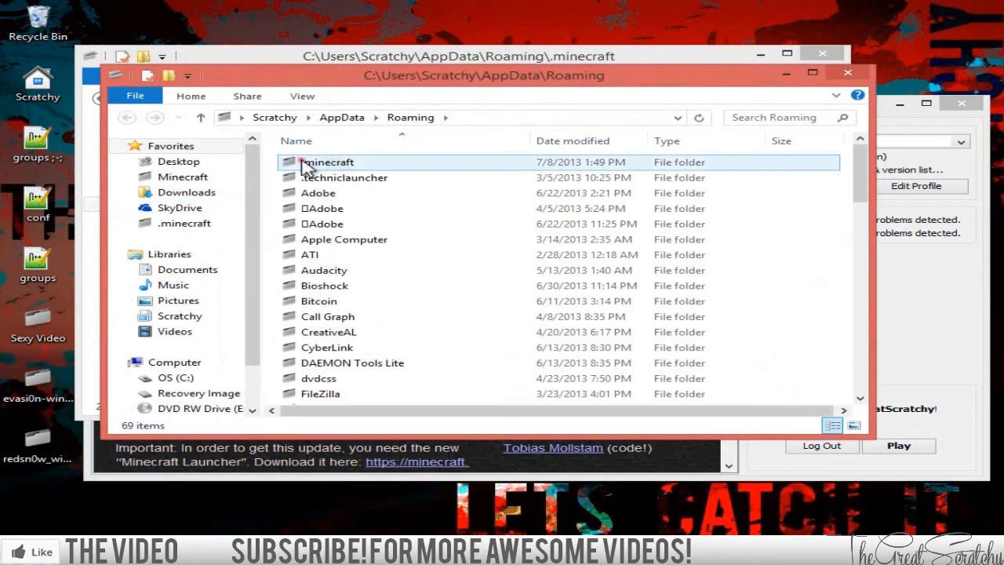
{"action": "double_click", "coordinate": [328, 162]}
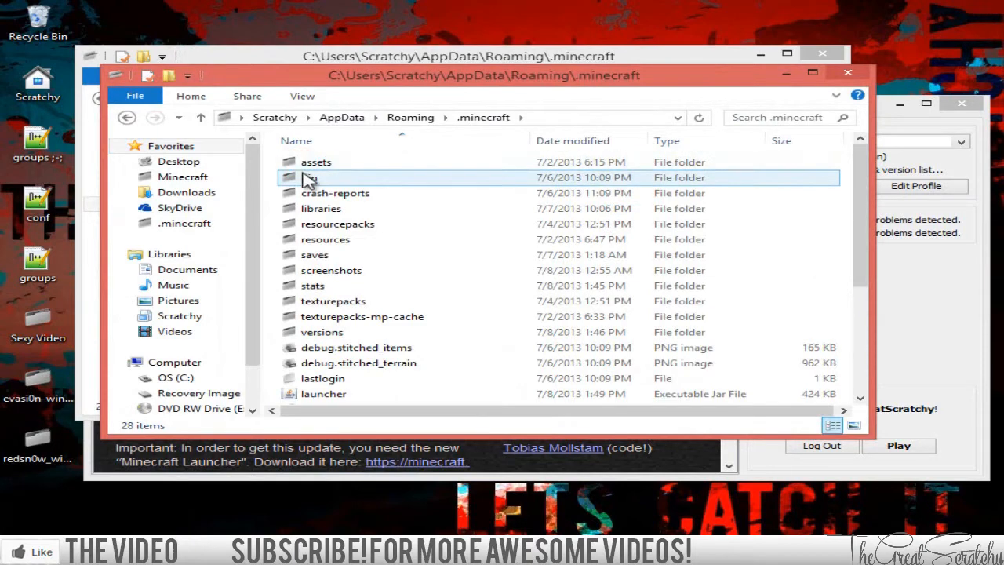
{"action": "left_click", "coordinate": [356, 347]}
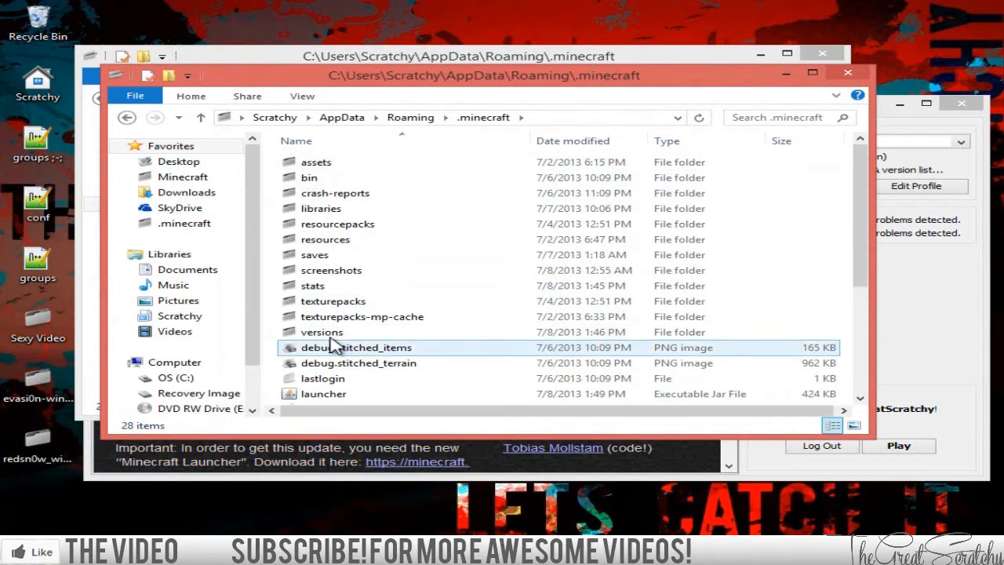
{"action": "left_click", "coordinate": [322, 332]}
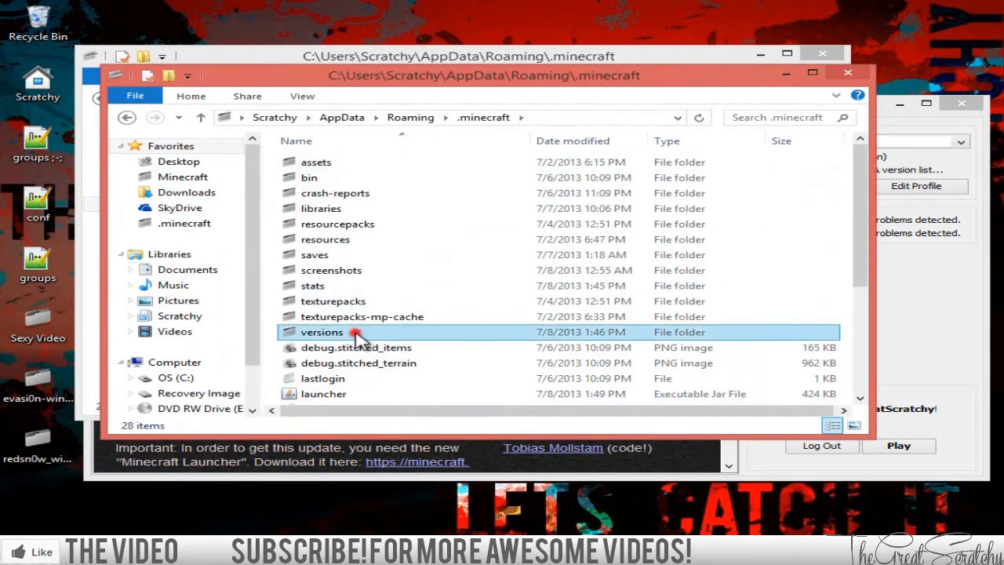
{"action": "double_click", "coordinate": [321, 331]}
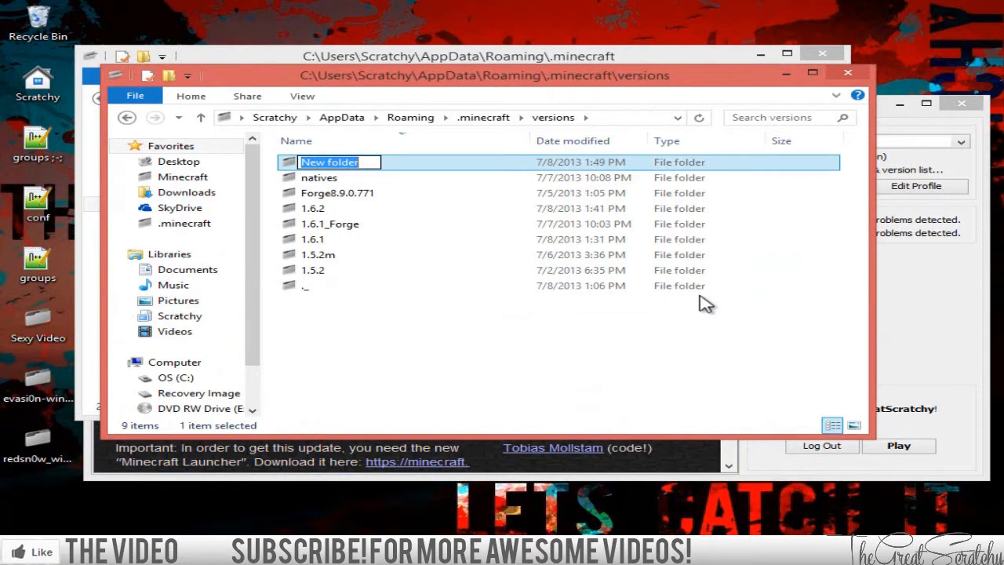
{"action": "type", "text": "1.6.2o"}
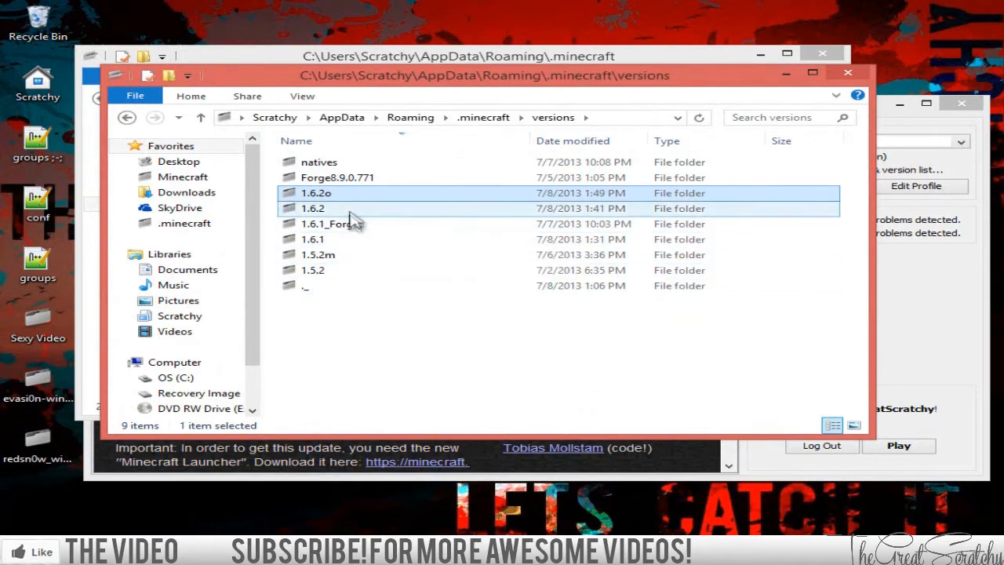
{"action": "double_click", "coordinate": [312, 208]}
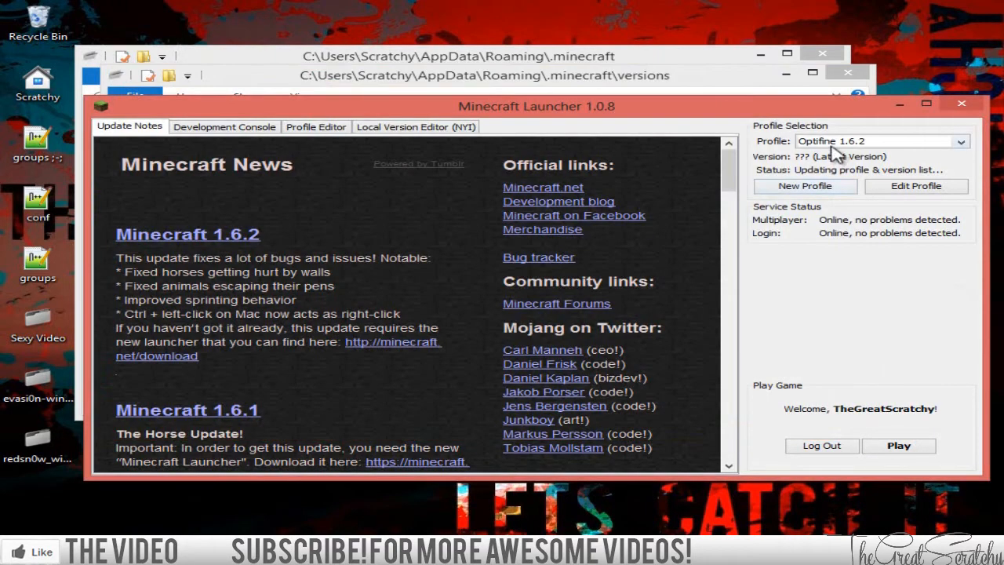
Step: Select the (Default) launcher profile, then view and close its Profile Editor without saving
{"action": "left_click", "coordinate": [960, 141]}
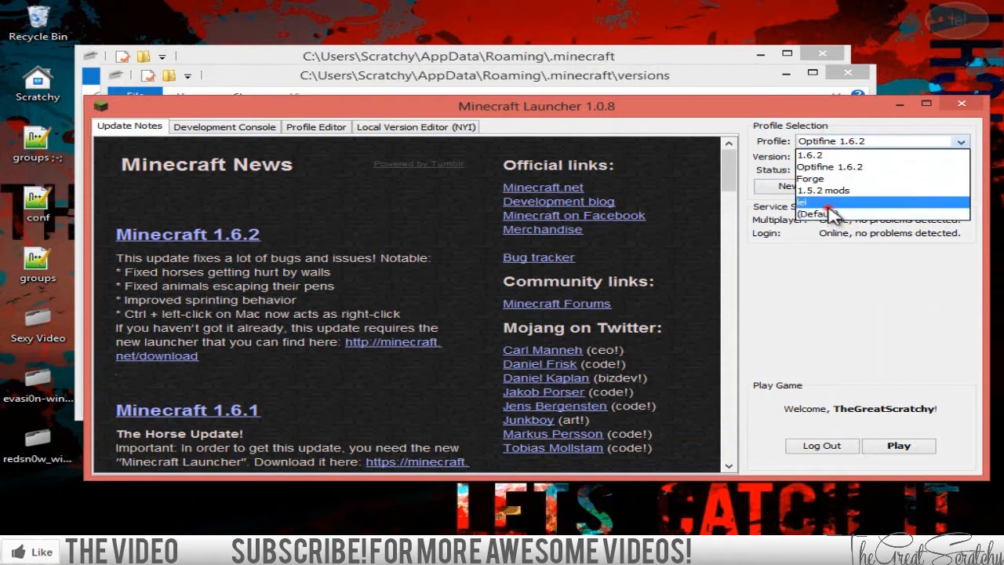
{"action": "left_click", "coordinate": [916, 186]}
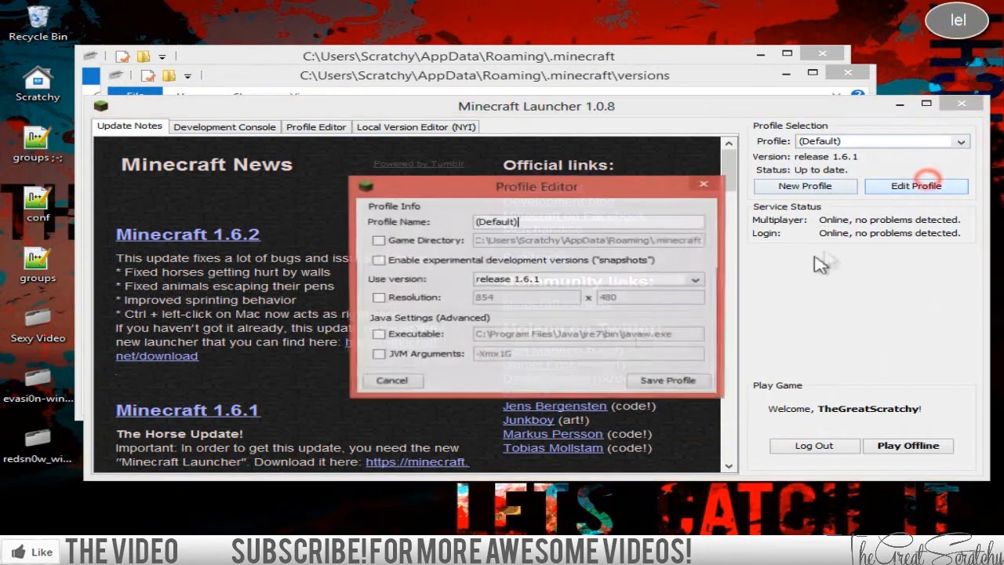
{"action": "left_click", "coordinate": [693, 280]}
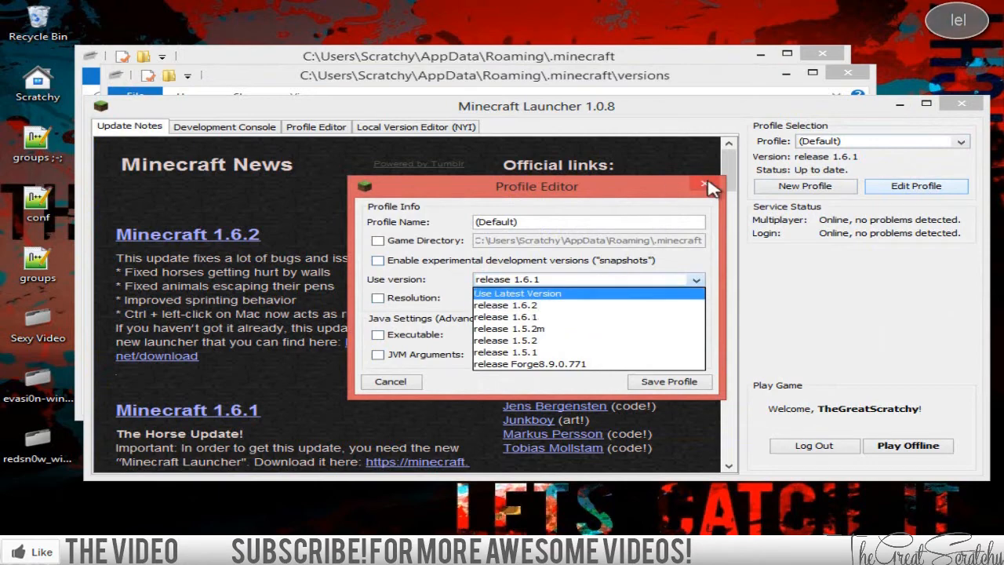
{"action": "left_click", "coordinate": [710, 185]}
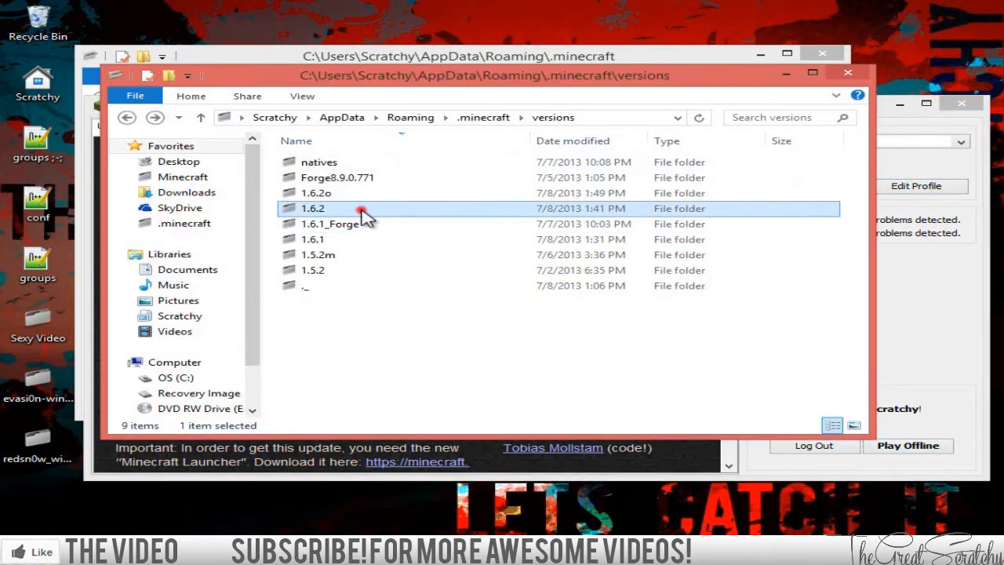
Step: Copy the 1.6.2 jar and JSON into 1.6.2o and rename the jar to 1.6.2o
{"action": "double_click", "coordinate": [313, 208]}
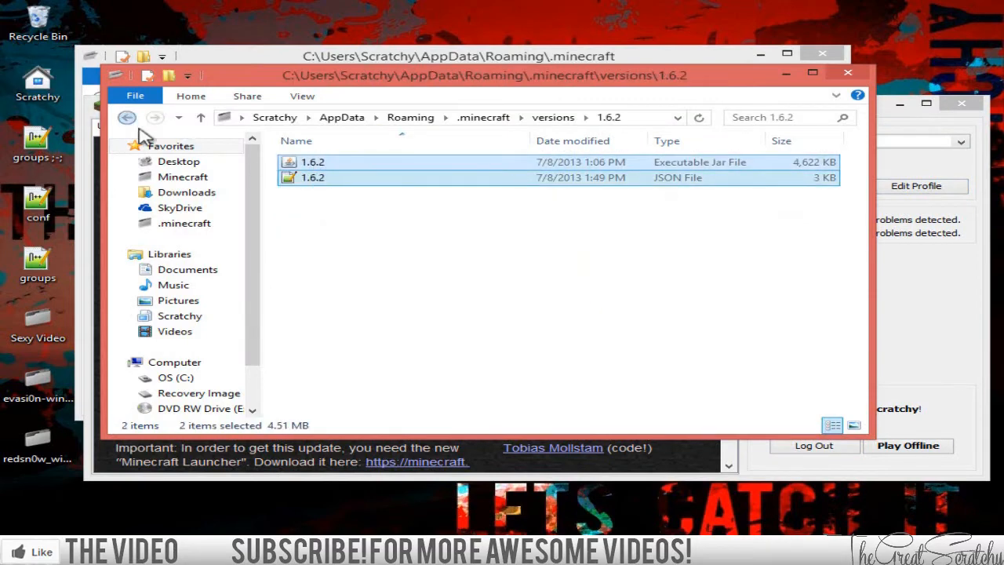
{"action": "left_click", "coordinate": [127, 117]}
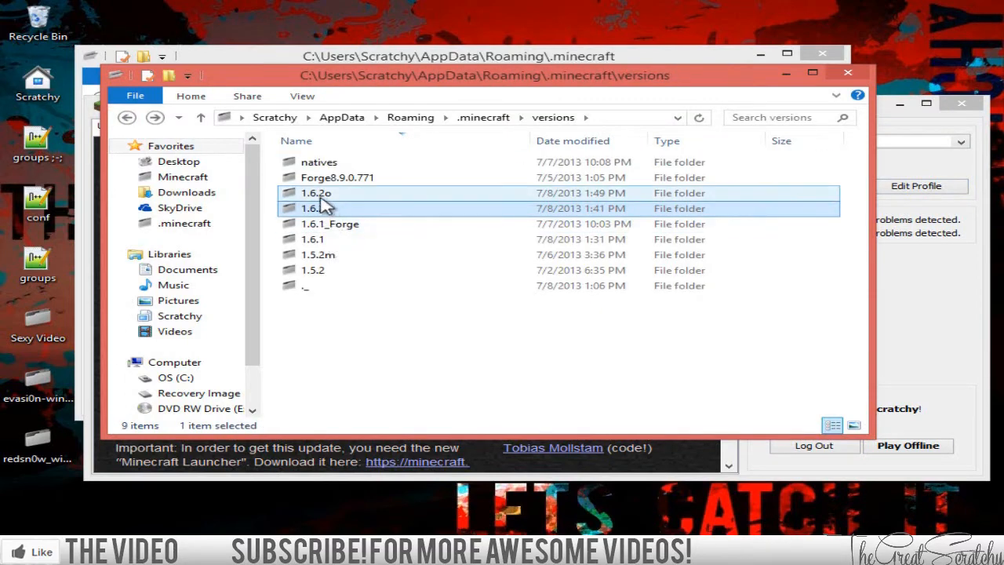
{"action": "double_click", "coordinate": [316, 193]}
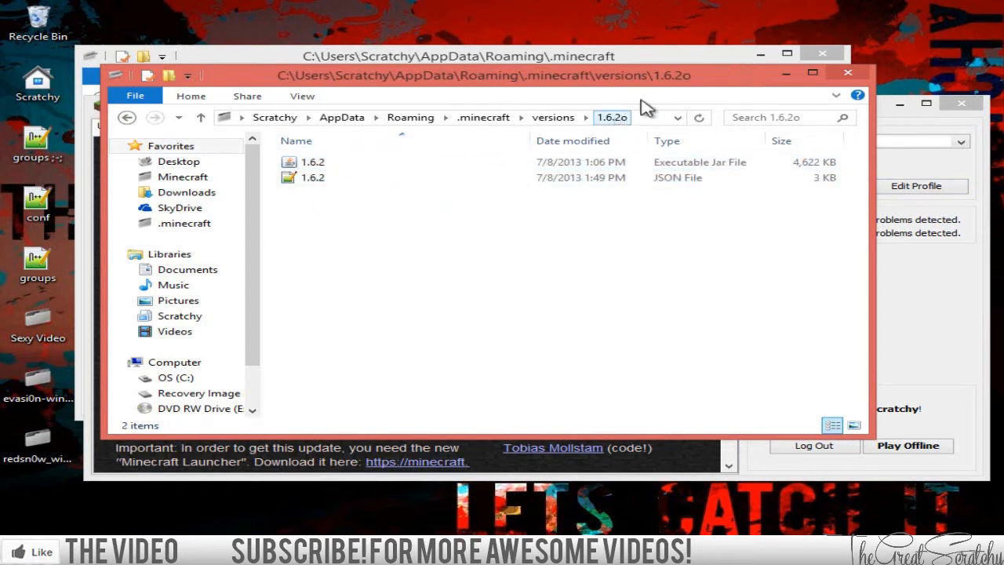
{"action": "left_click", "coordinate": [312, 162]}
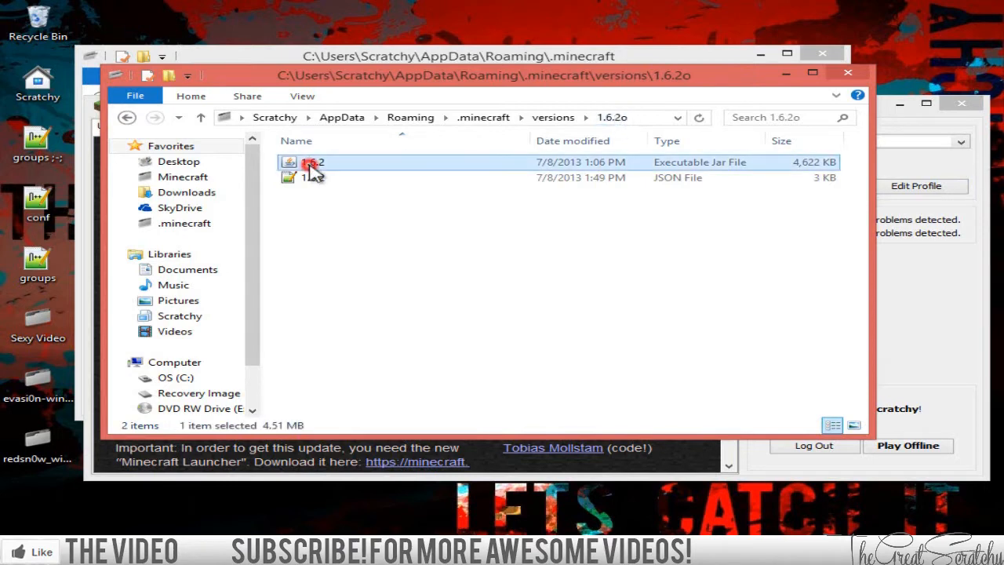
{"action": "double_click", "coordinate": [312, 161]}
{"action": "type", "text": "o"}
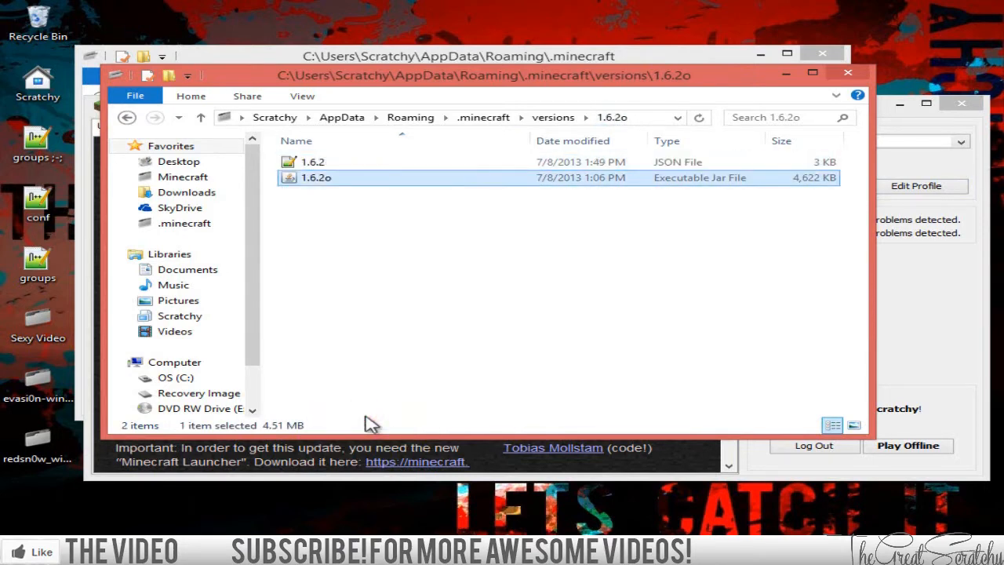
Step: Rename the JSON file in 1.6.2o to 1.6.2o and open it for editing
{"action": "right_click", "coordinate": [312, 161]}
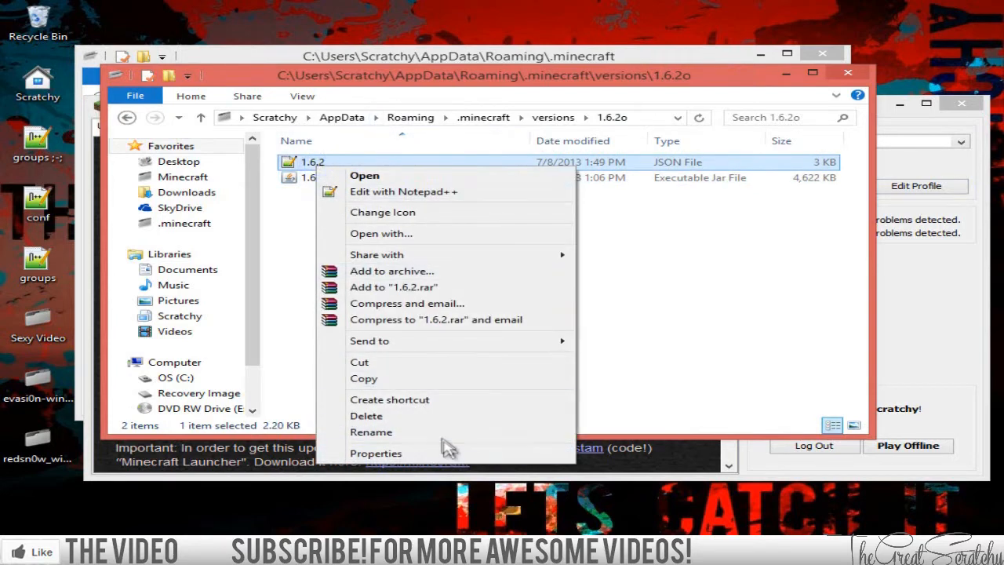
{"action": "left_click", "coordinate": [371, 432]}
{"action": "type", "text": "o"}
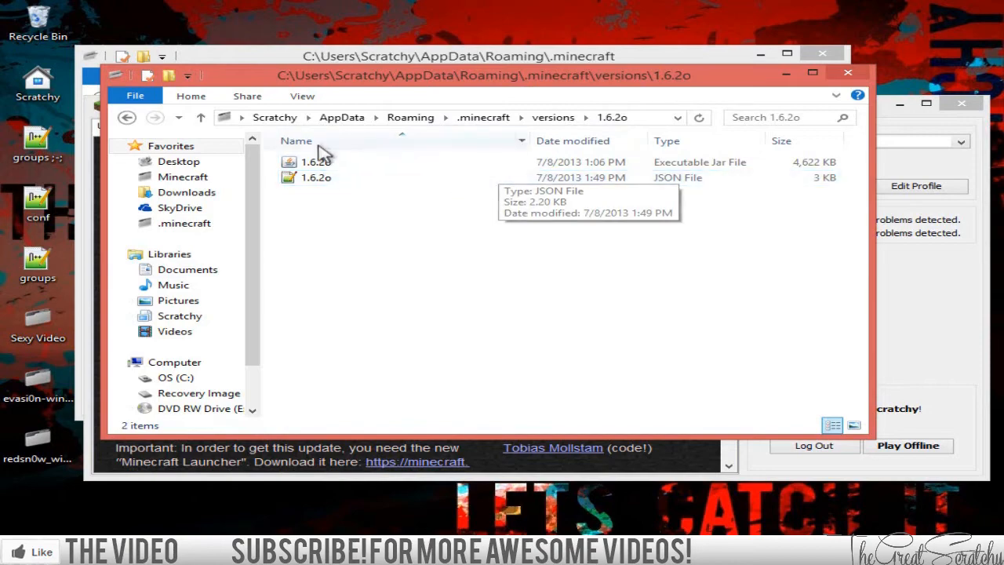
{"action": "left_click", "coordinate": [316, 177]}
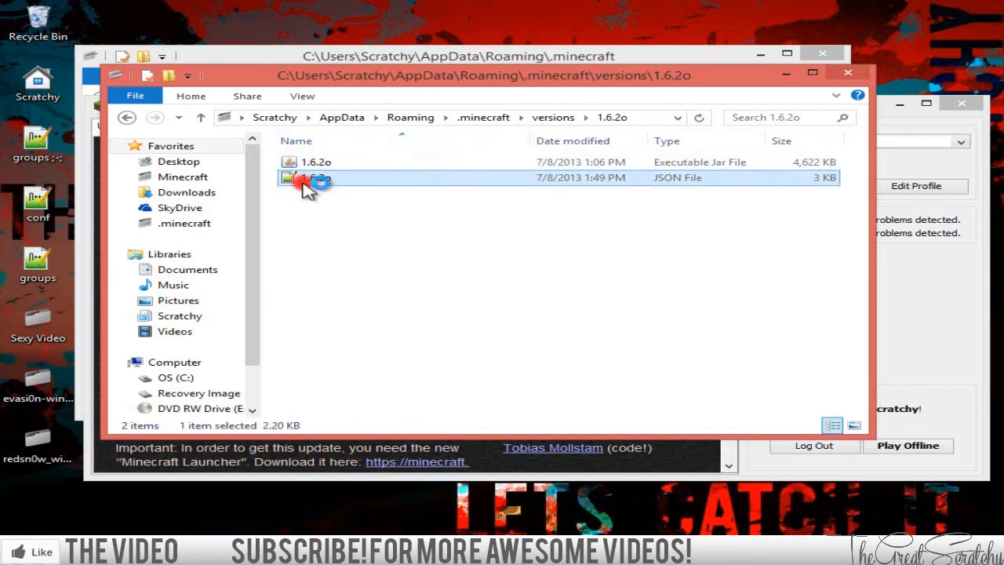
{"action": "double_click", "coordinate": [315, 178]}
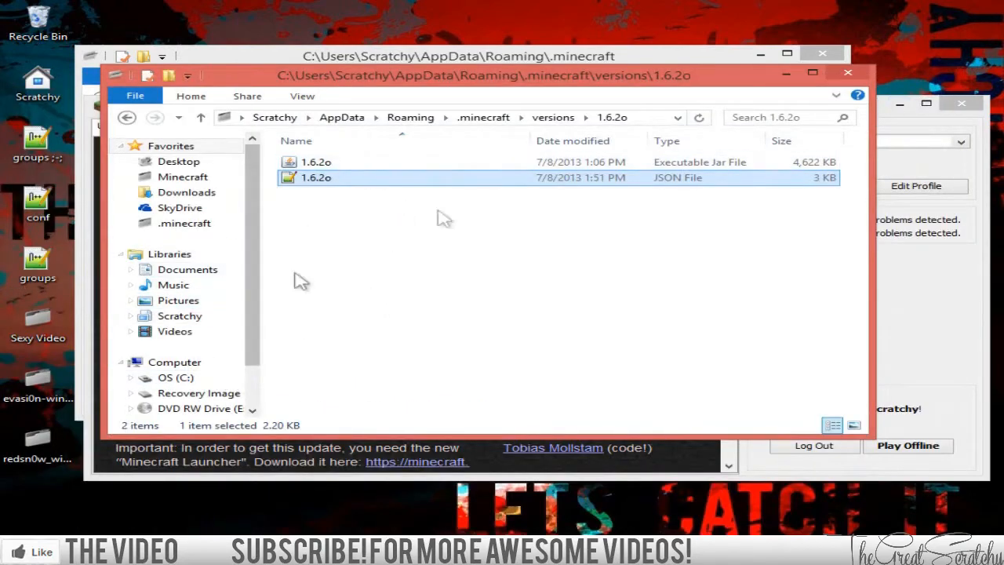
Step: Open the 1.6.2o jar archive in WinRAR through the Open with menu
{"action": "left_click", "coordinate": [317, 162]}
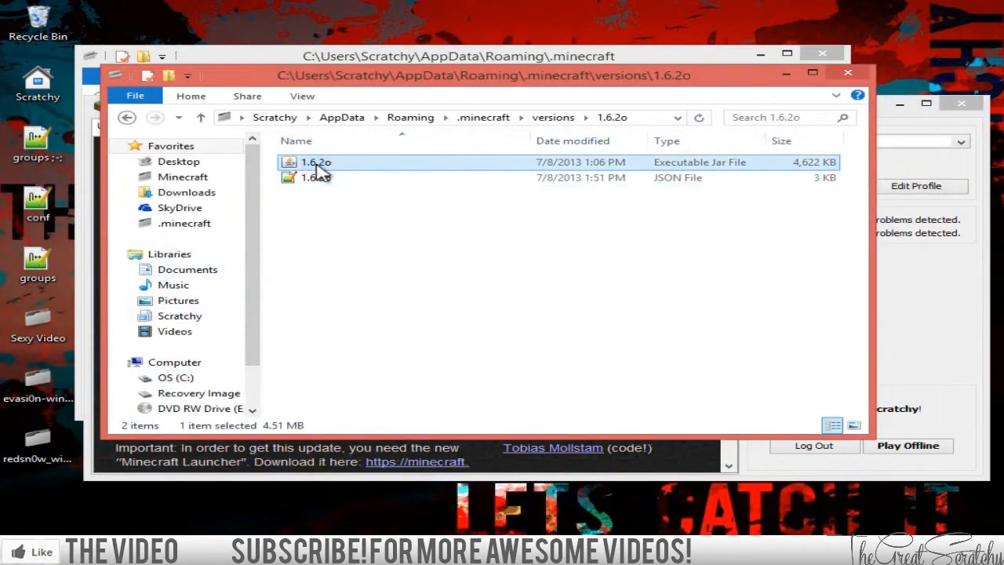
{"action": "right_click", "coordinate": [315, 162]}
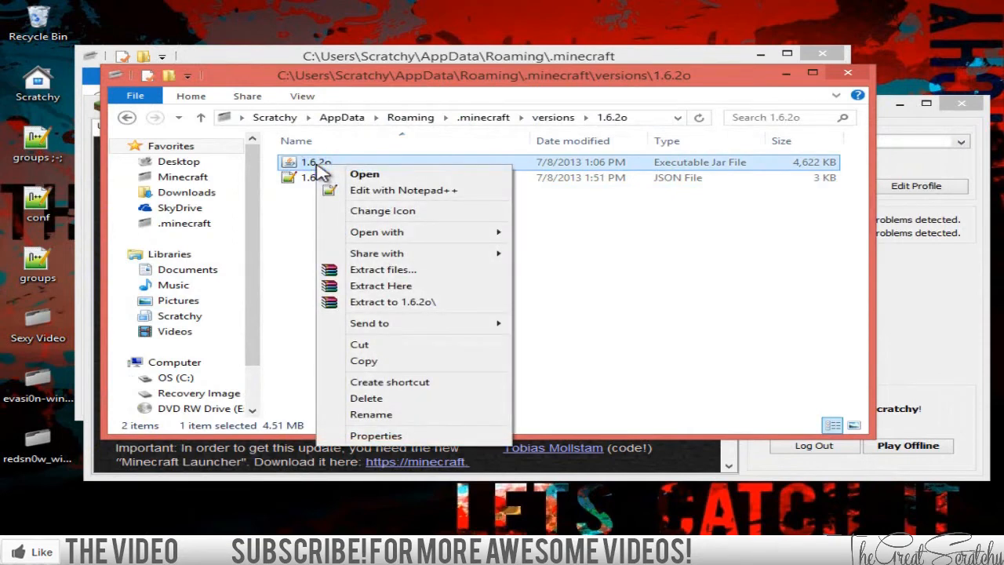
{"action": "mouse_move", "coordinate": [364, 173]}
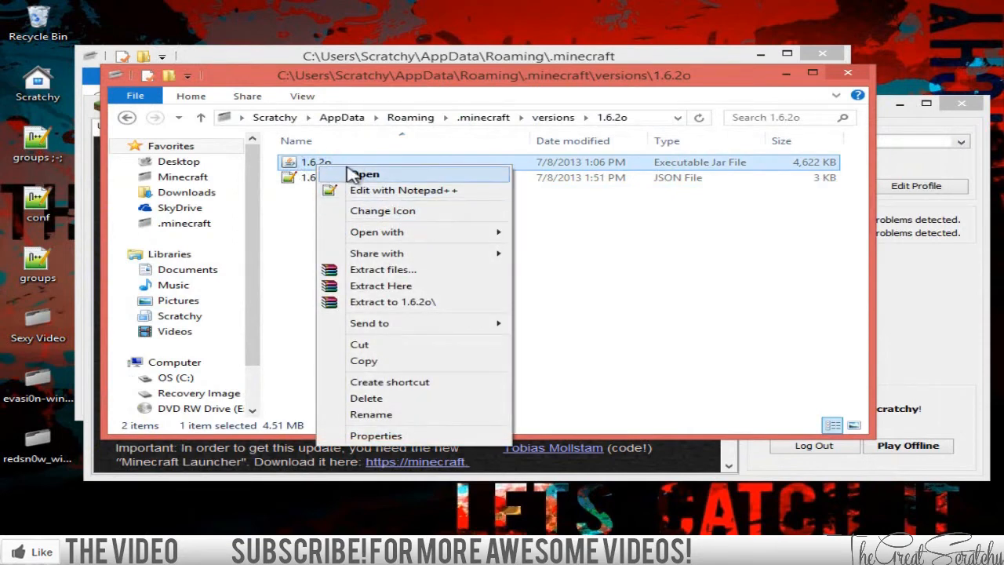
{"action": "mouse_move", "coordinate": [400, 263]}
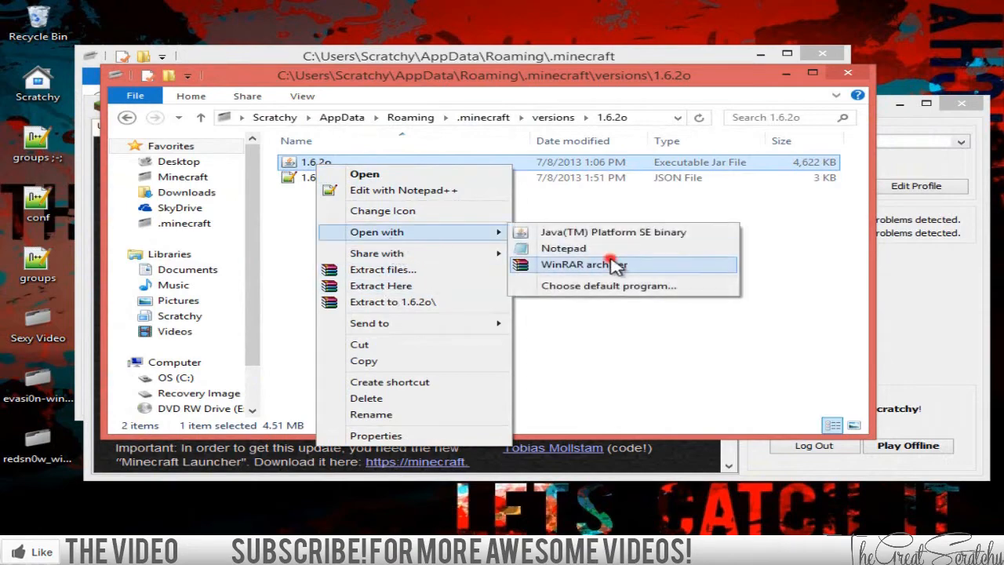
{"action": "left_click", "coordinate": [581, 264]}
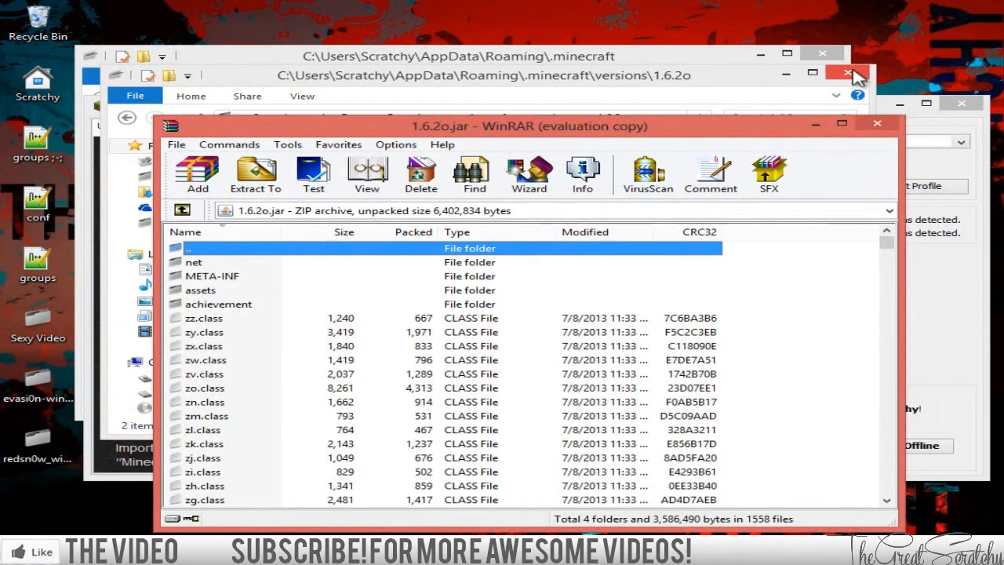
Step: Bring the versions\1.6.2o Explorer window forward and launch the web browser
{"action": "left_click", "coordinate": [877, 123]}
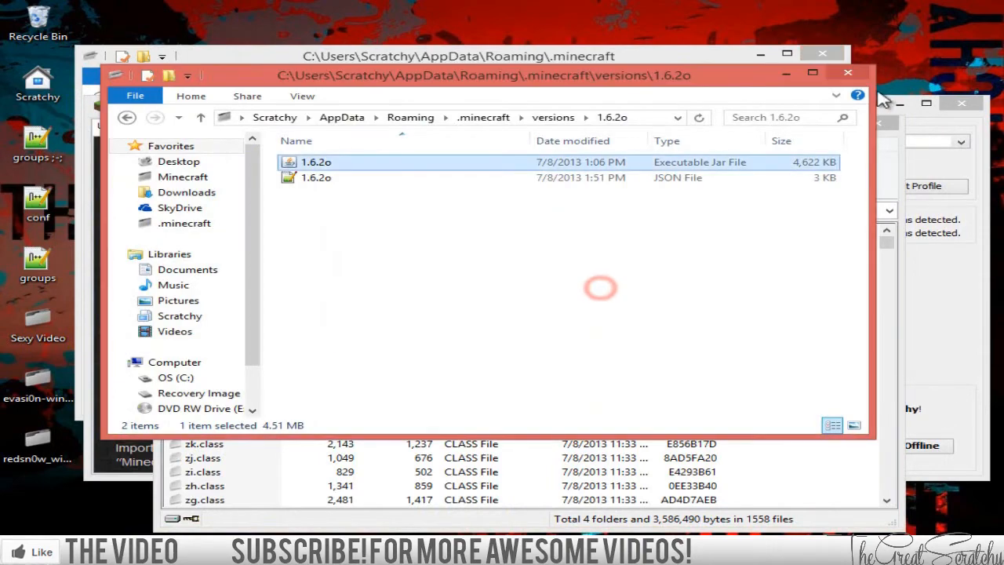
{"action": "double_click", "coordinate": [316, 162]}
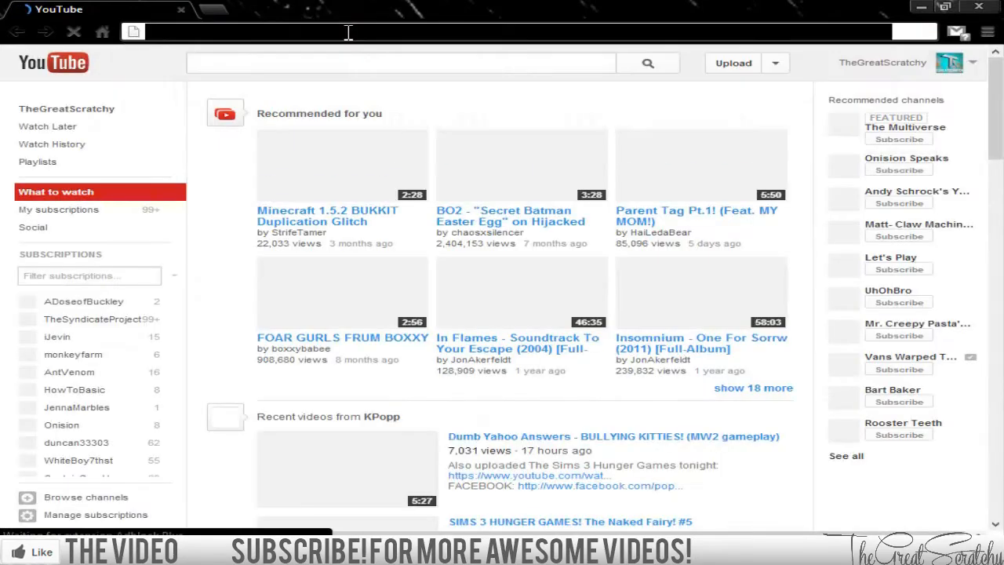
Step: Download OptiFine 1.6.2 HD U A2 from optifine.net, skipping the adf.ly ad
{"action": "type", "text": "optifine.net/home.php"}
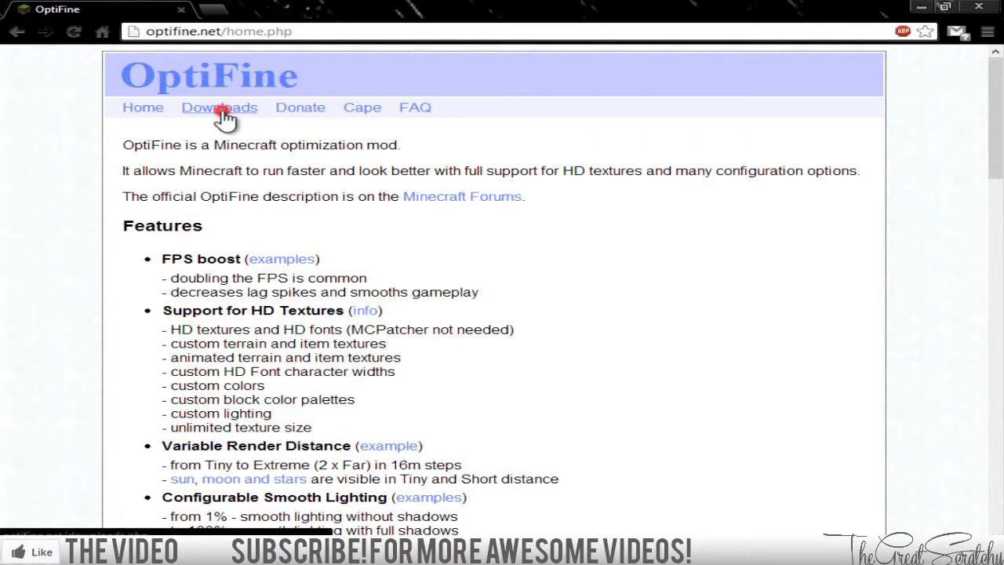
{"action": "left_click", "coordinate": [218, 108]}
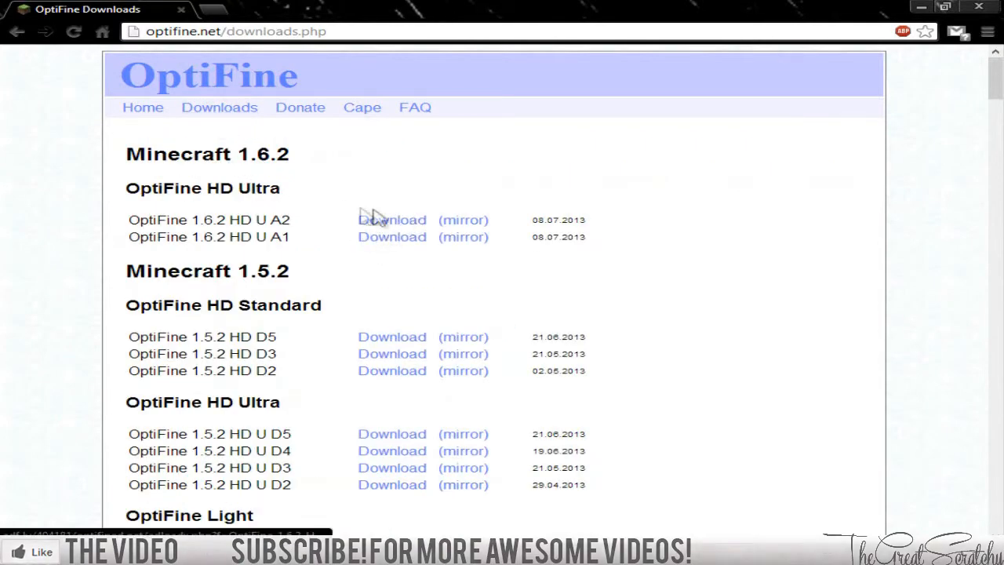
{"action": "left_click", "coordinate": [391, 220]}
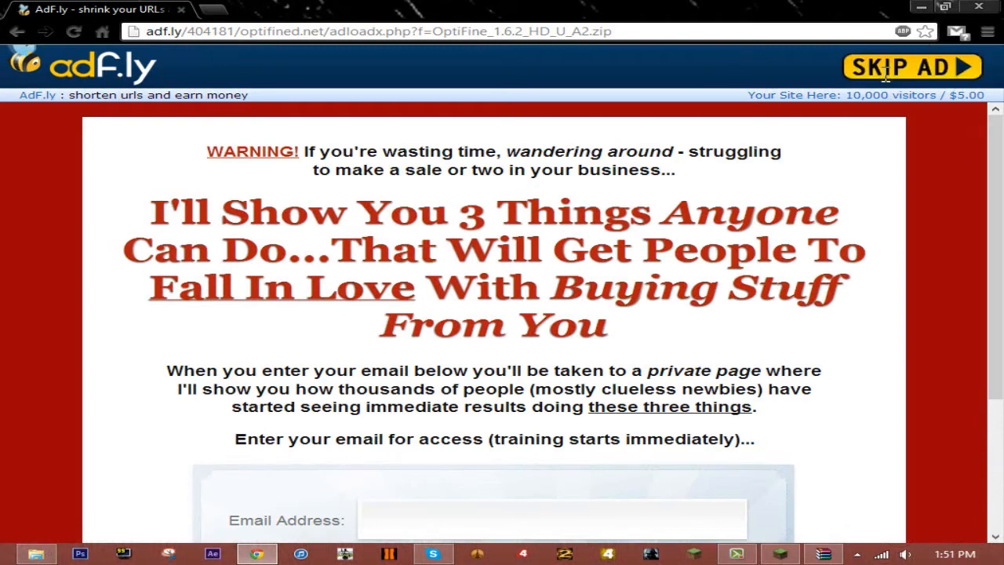
{"action": "left_click", "coordinate": [911, 66]}
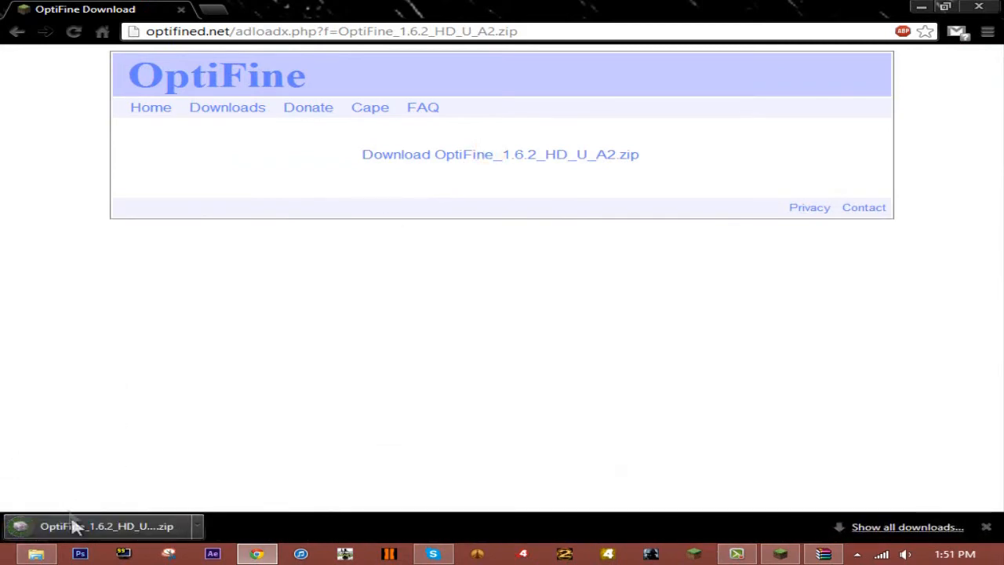
Step: Open the downloaded OptiFine zip in WinRAR and dismiss the license reminder
{"action": "left_click", "coordinate": [106, 526]}
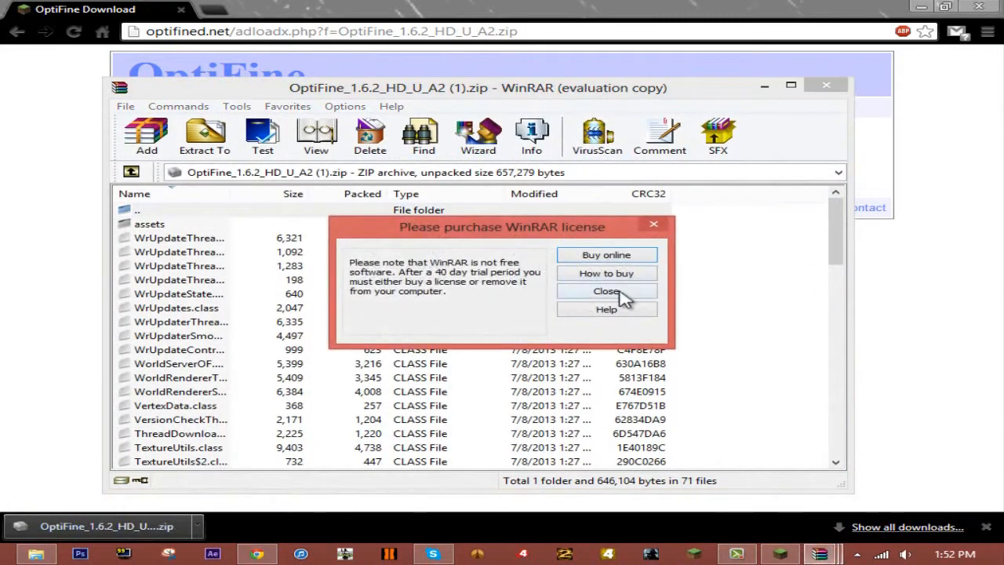
{"action": "left_click", "coordinate": [606, 291]}
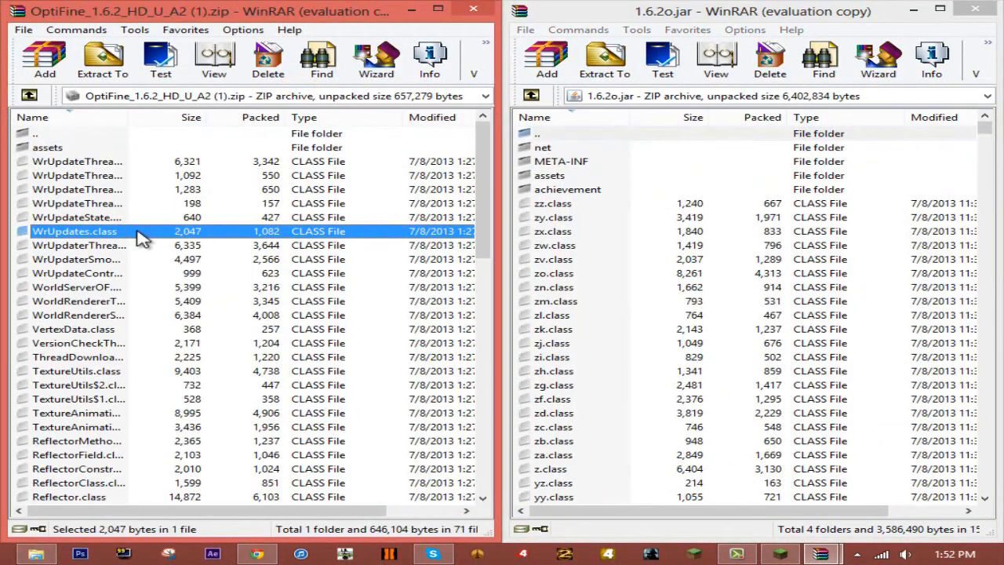
Step: Delete META-INF from the 1.6.2o jar and add the OptiFine files into it
{"action": "left_click", "coordinate": [561, 161]}
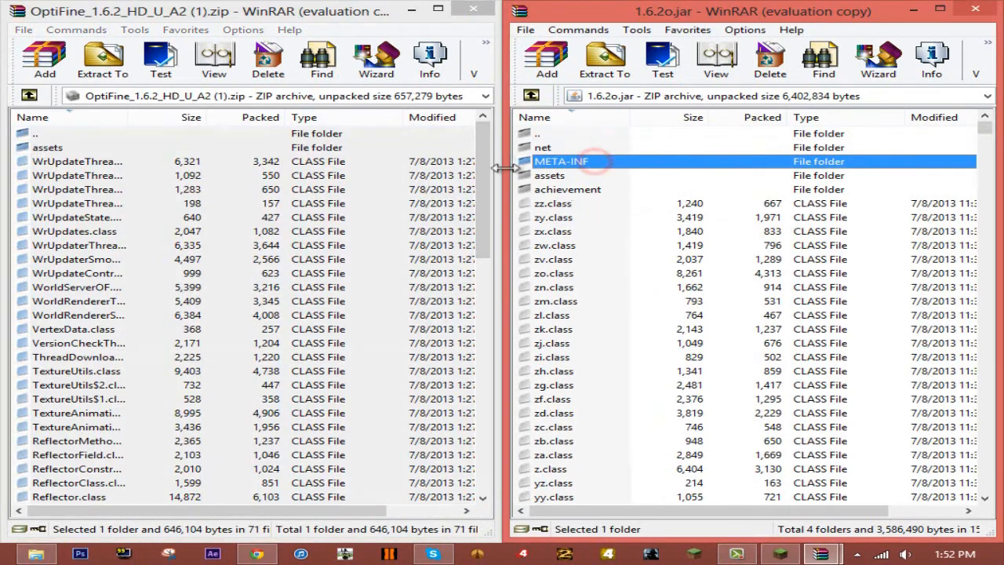
{"action": "left_click", "coordinate": [770, 59]}
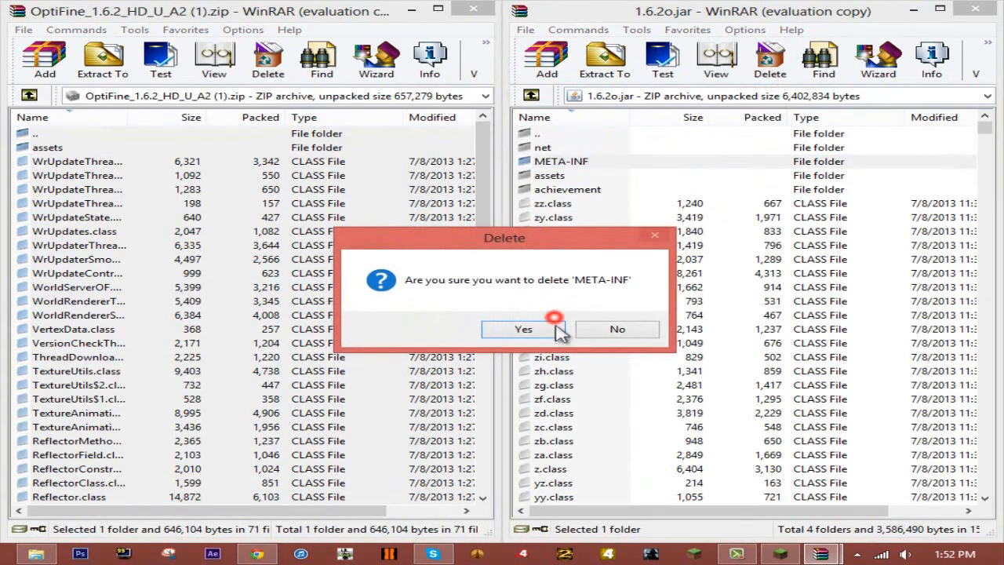
{"action": "left_click", "coordinate": [523, 329]}
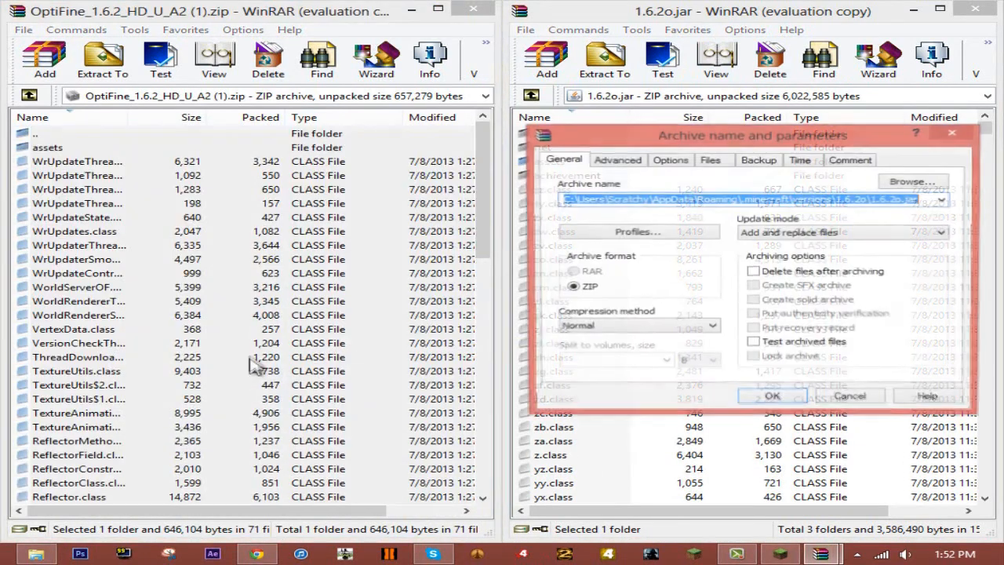
{"action": "left_click", "coordinate": [771, 395]}
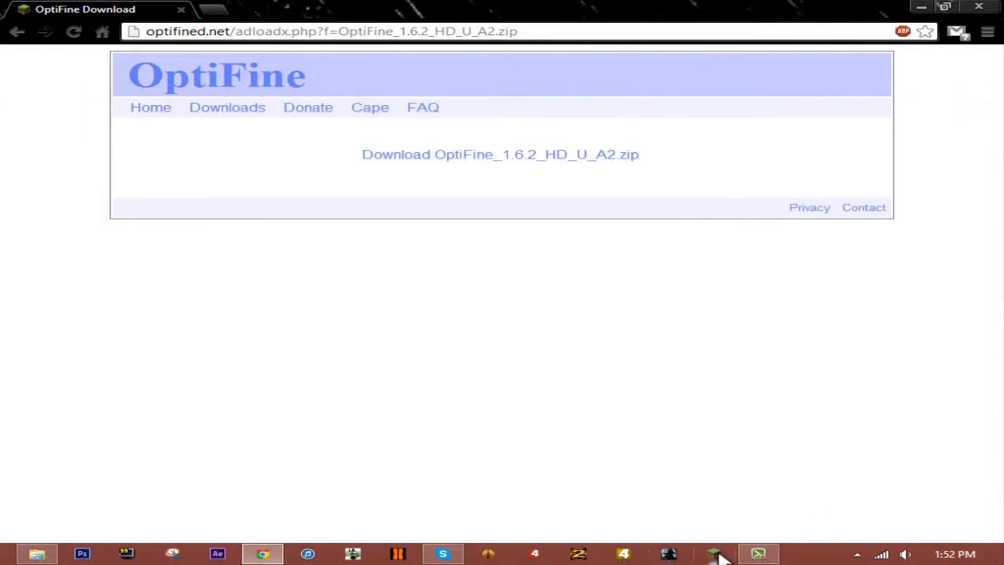
Step: Edit the Optifine 1.6.2 profile to use version release 1.6.2o and save it
{"action": "left_click", "coordinate": [712, 554]}
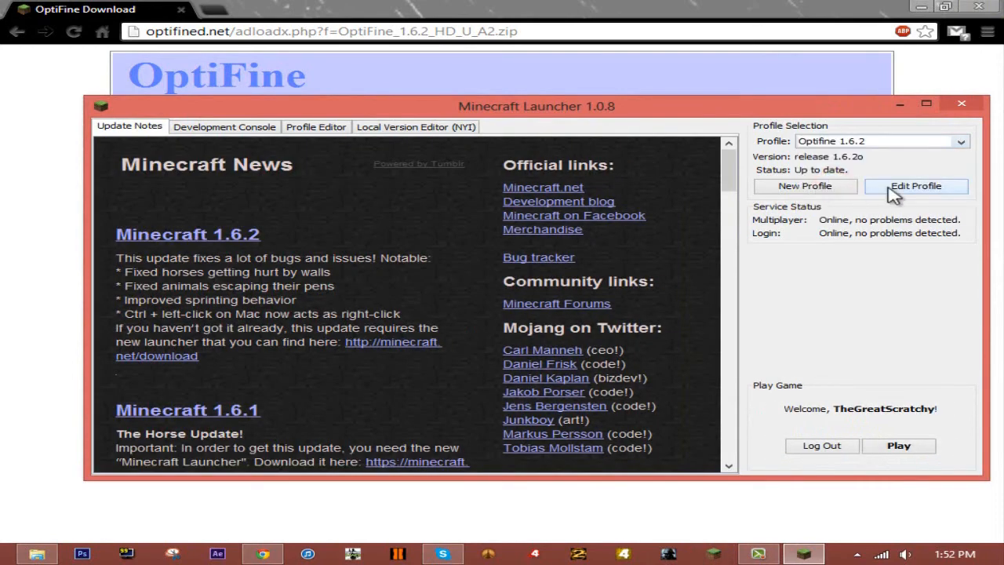
{"action": "left_click", "coordinate": [916, 186]}
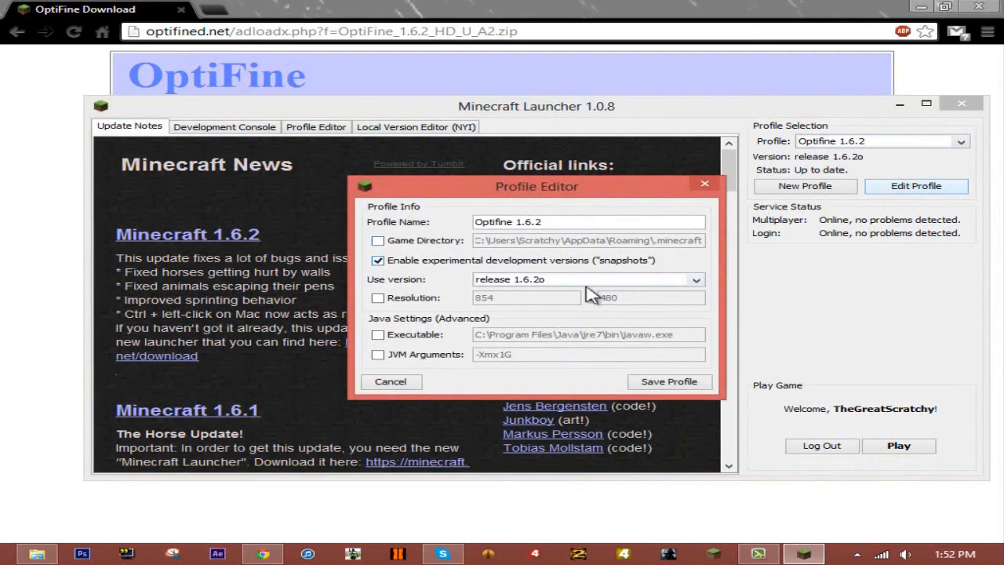
{"action": "left_click", "coordinate": [694, 279]}
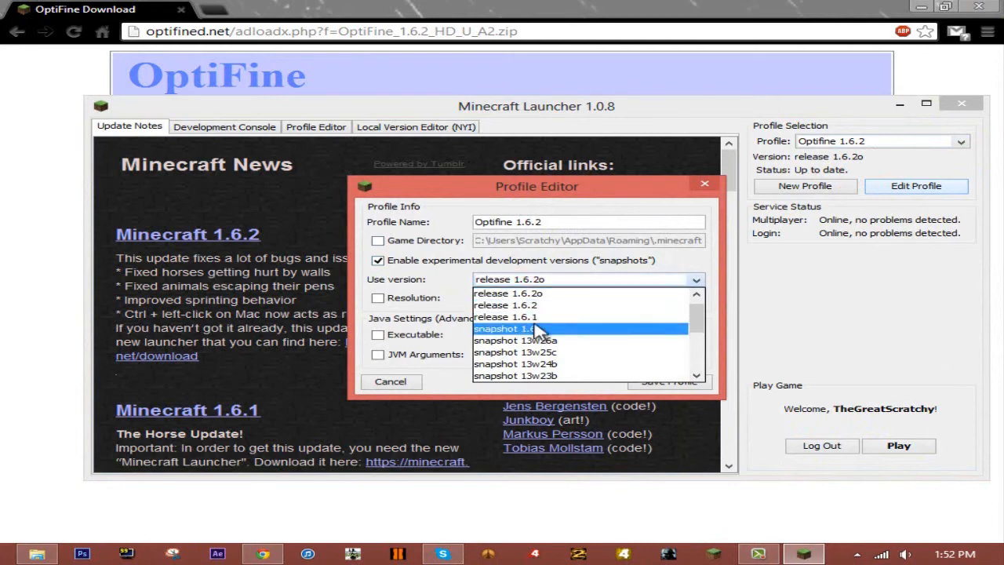
{"action": "mouse_move", "coordinate": [514, 293]}
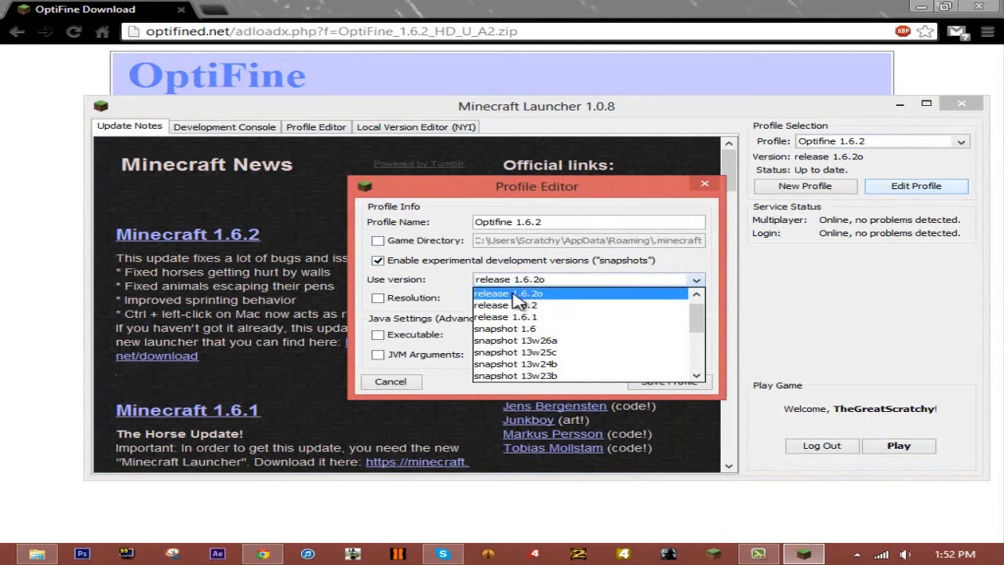
{"action": "left_click", "coordinate": [510, 293]}
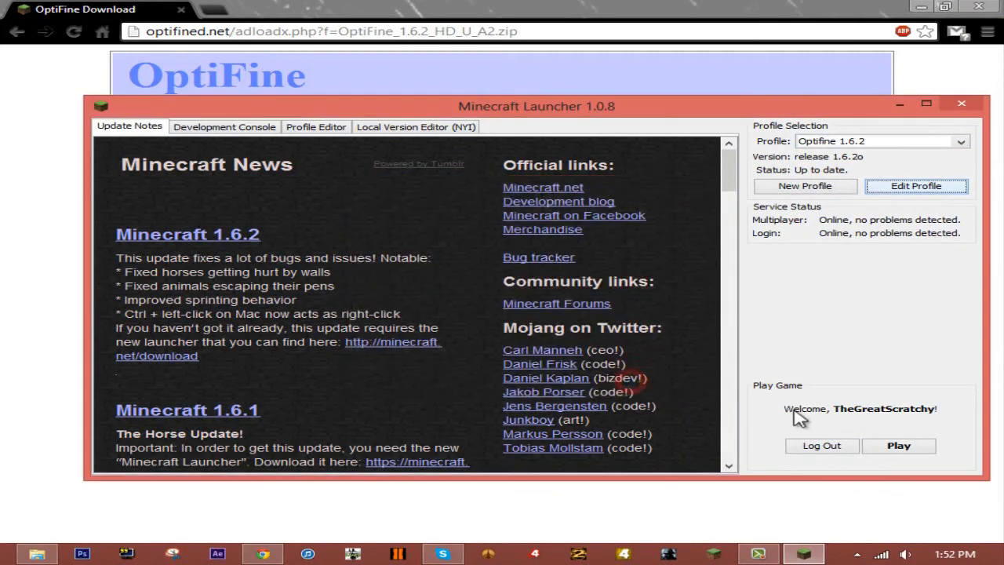
Step: Launch Minecraft 1.6.2 from the Optifine 1.6.2 profile with Play
{"action": "left_click", "coordinate": [898, 445]}
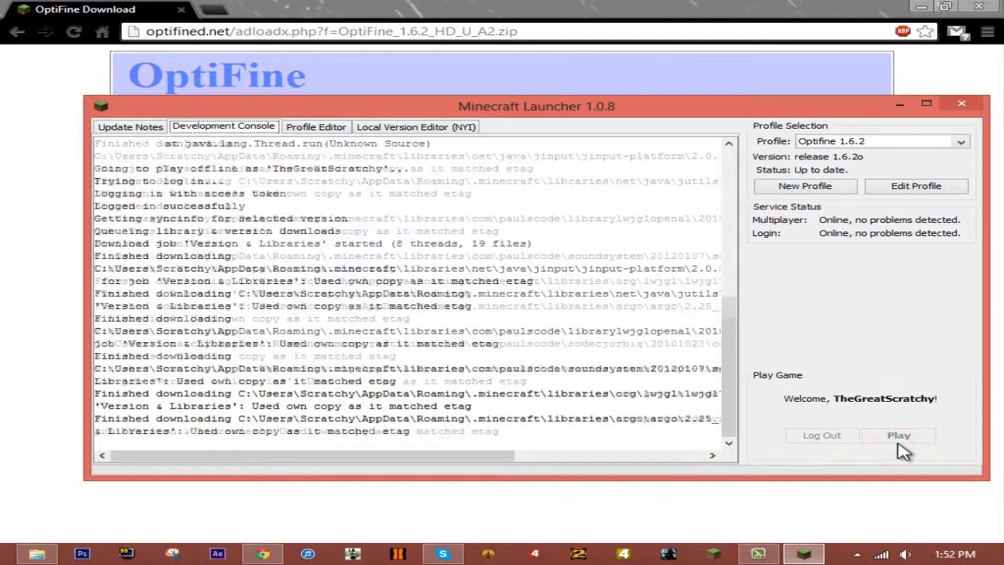
{"action": "left_click", "coordinate": [898, 435]}
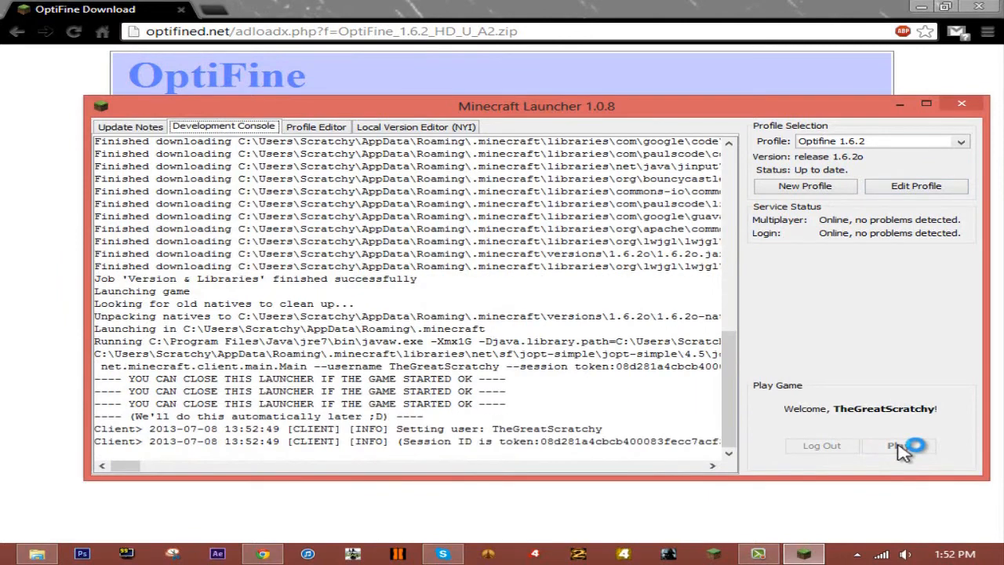
{"action": "left_click", "coordinate": [898, 446]}
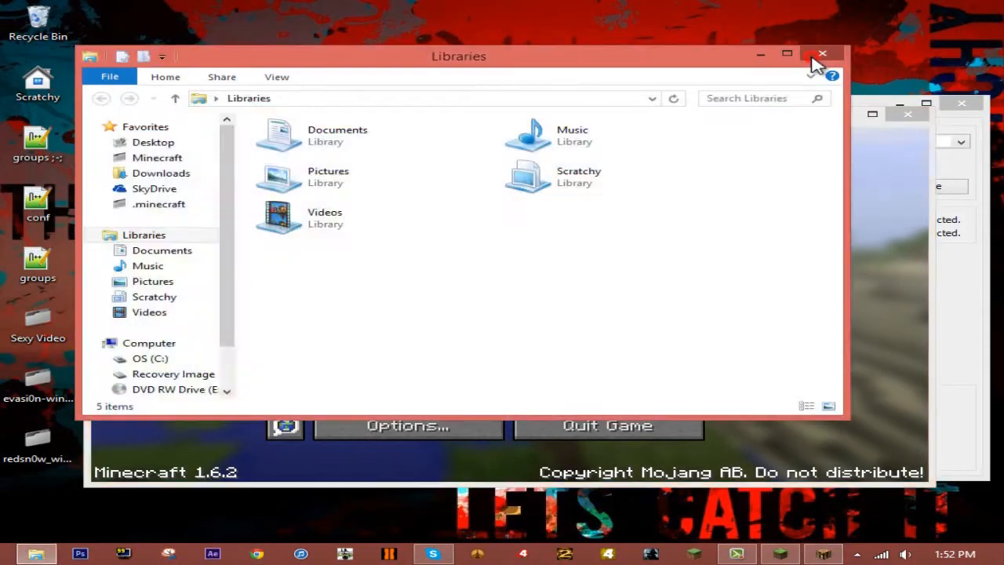
Step: Close Libraries, set OptiFine Graphics to Fancy, check Animations, and return to the title menu
{"action": "left_click", "coordinate": [822, 54]}
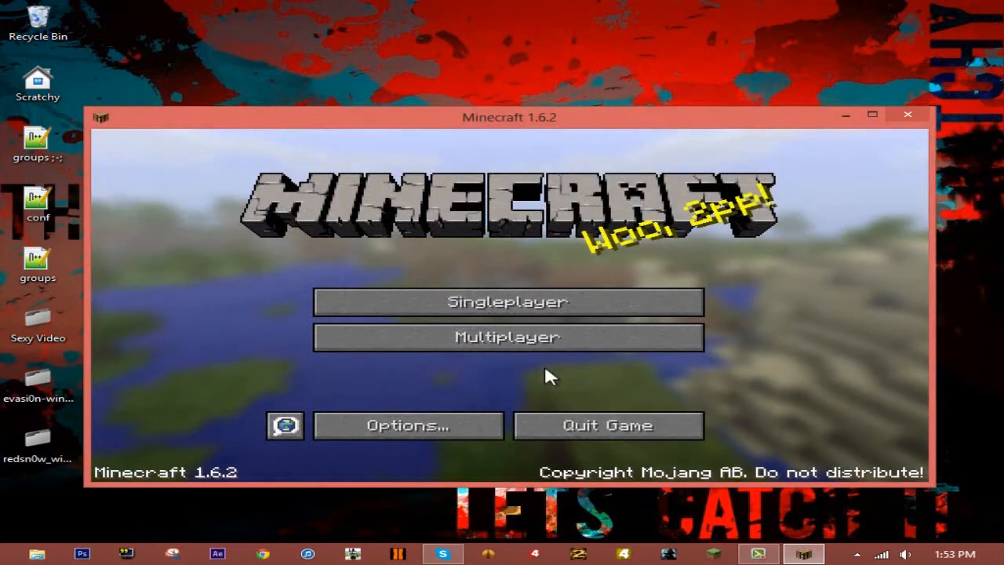
{"action": "left_click", "coordinate": [407, 425]}
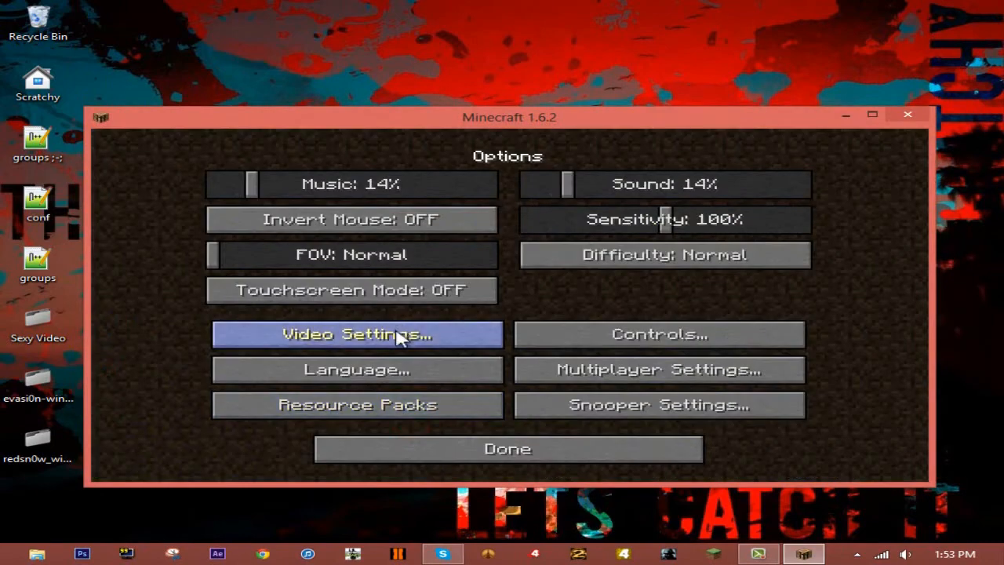
{"action": "left_click", "coordinate": [350, 335]}
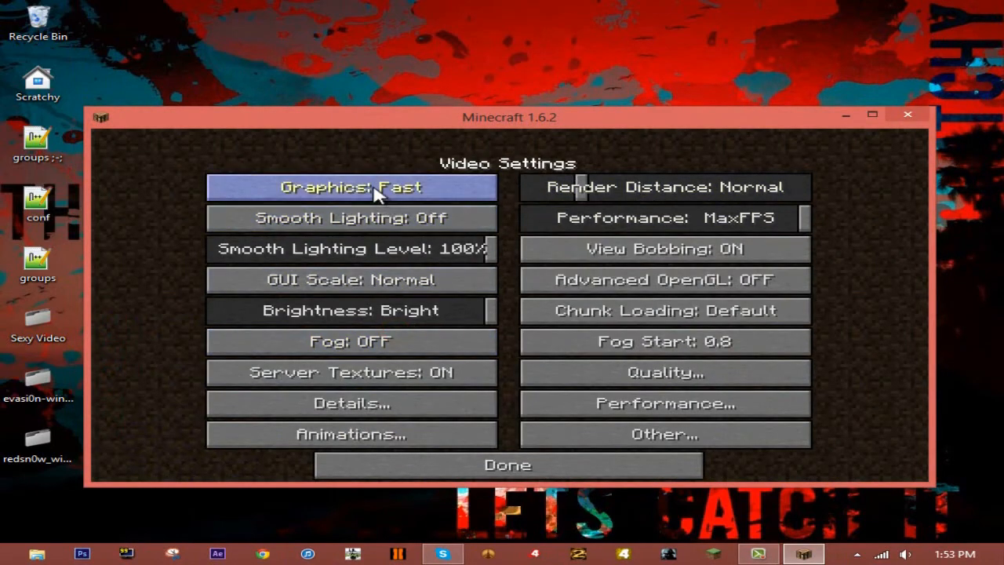
{"action": "left_click", "coordinate": [350, 434]}
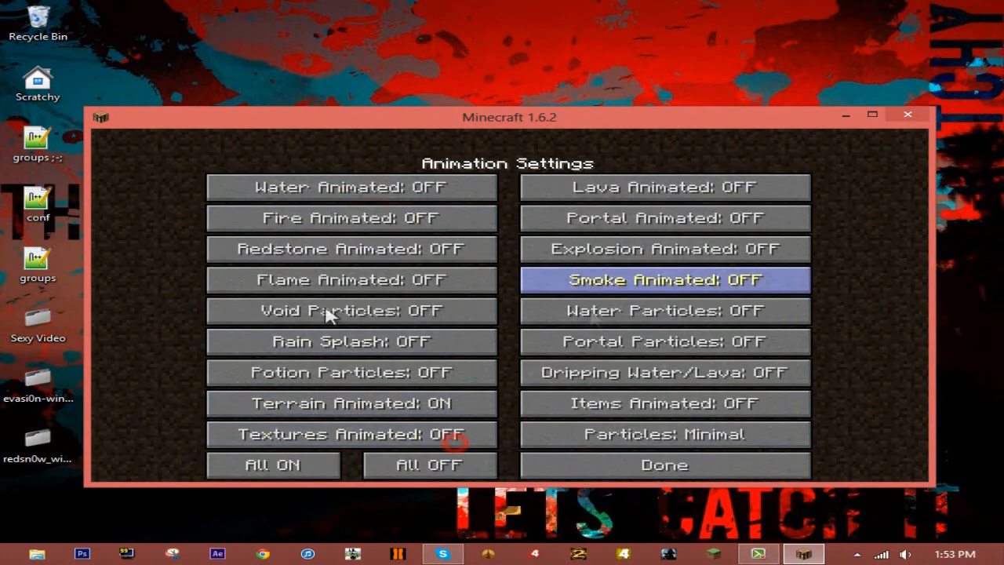
{"action": "left_click", "coordinate": [663, 464]}
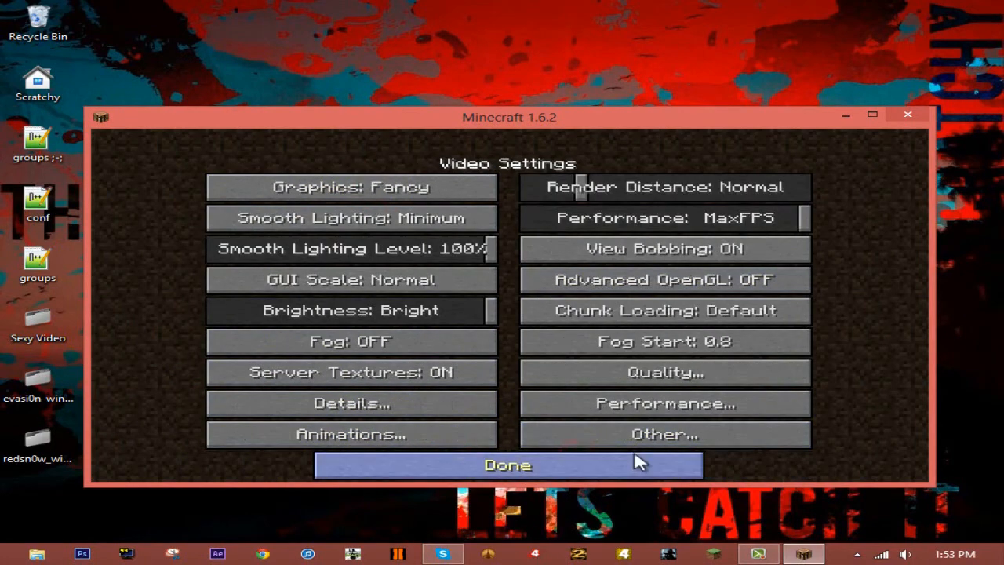
{"action": "left_click", "coordinate": [507, 464]}
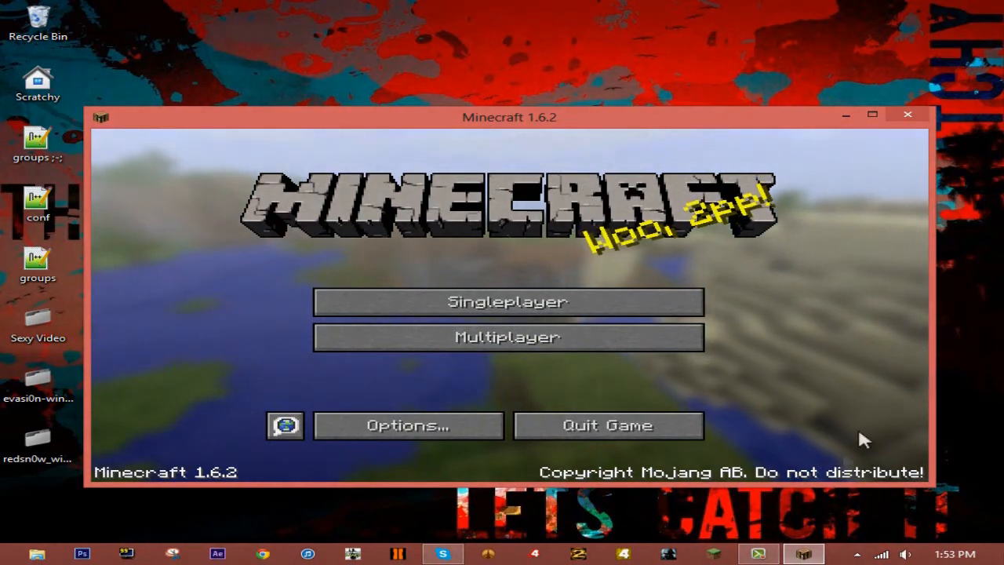
{"action": "left_click", "coordinate": [757, 554]}
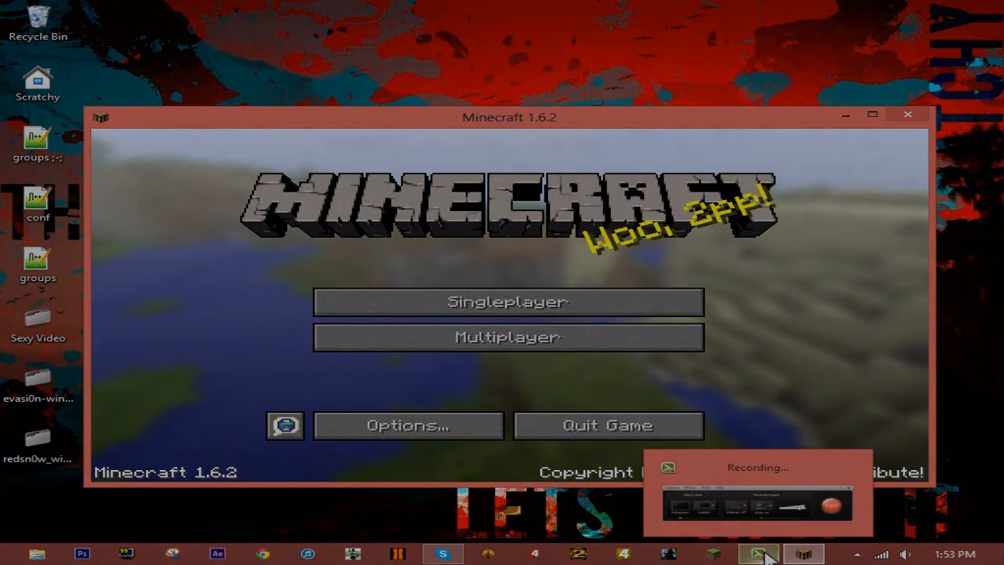